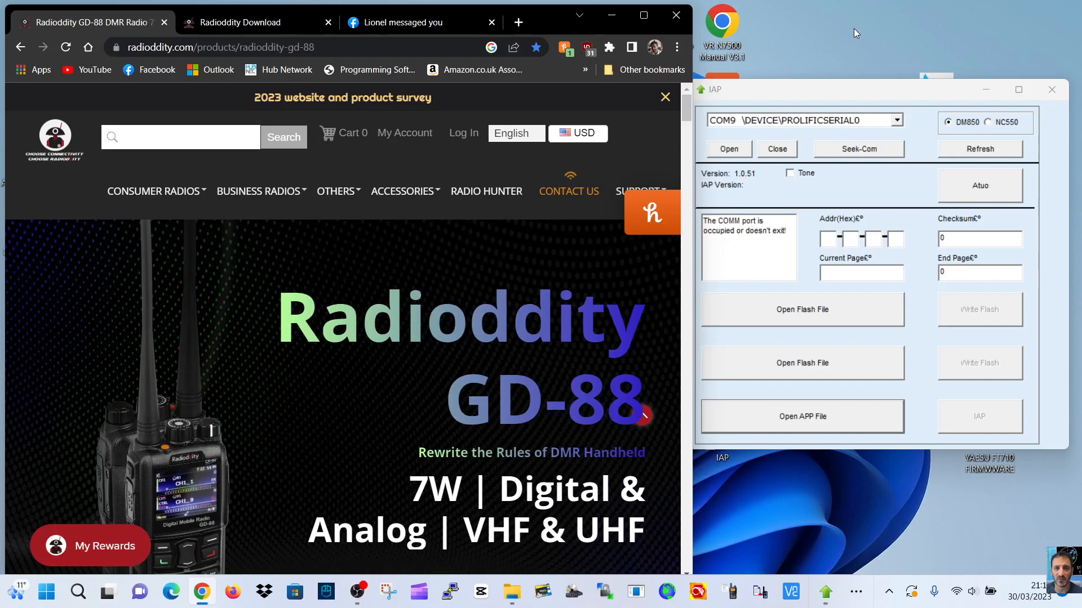
mouse_move(842, 69)
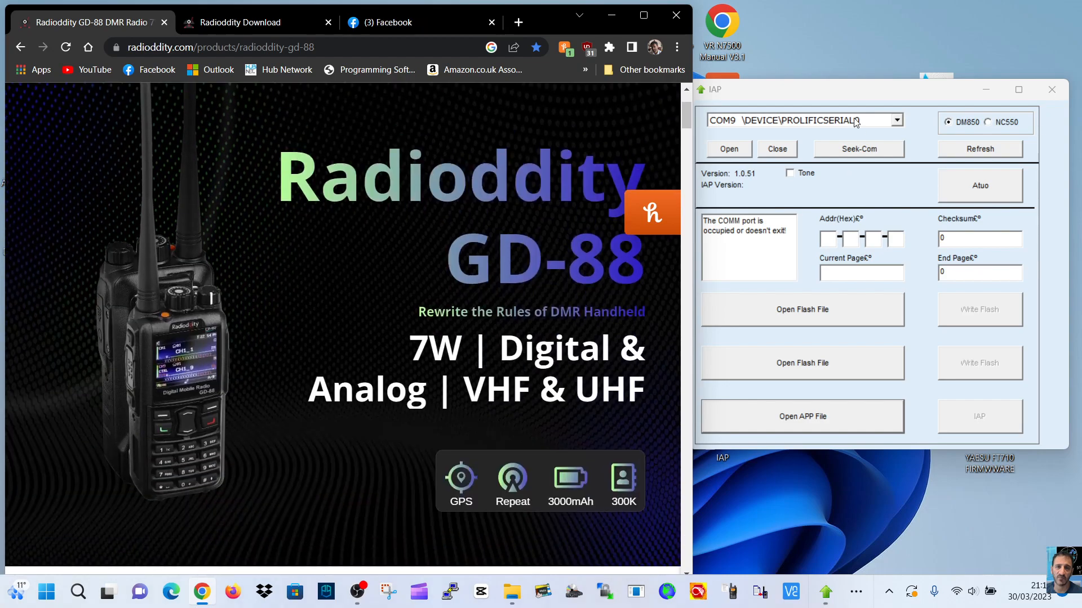
left_click(238, 22)
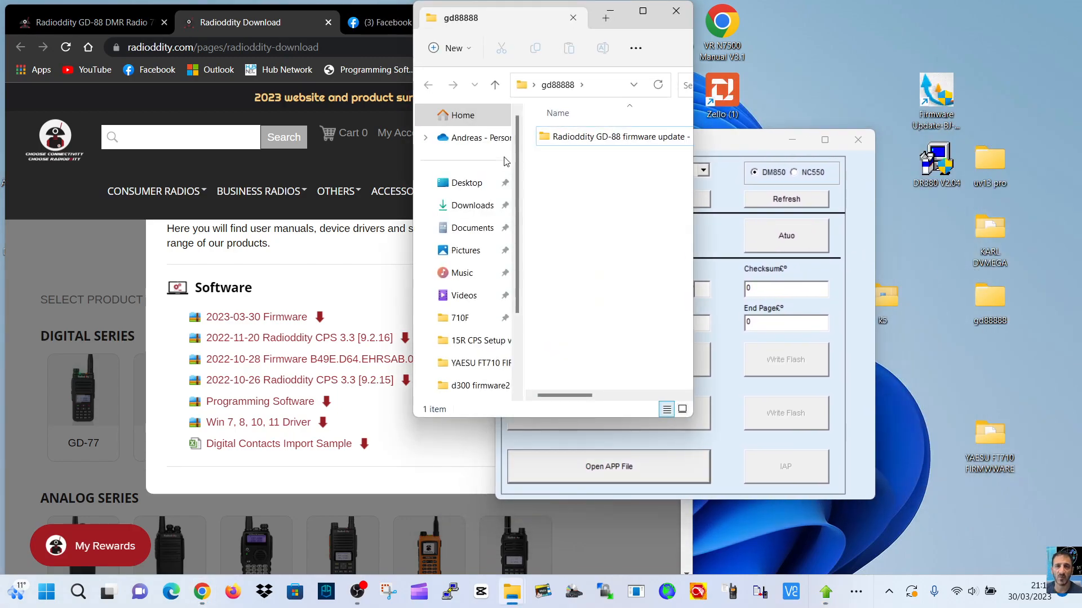
Step: Open the Radioddity GD-88 firmware update folder to view its BIN files and IAP setup
double_click(619, 136)
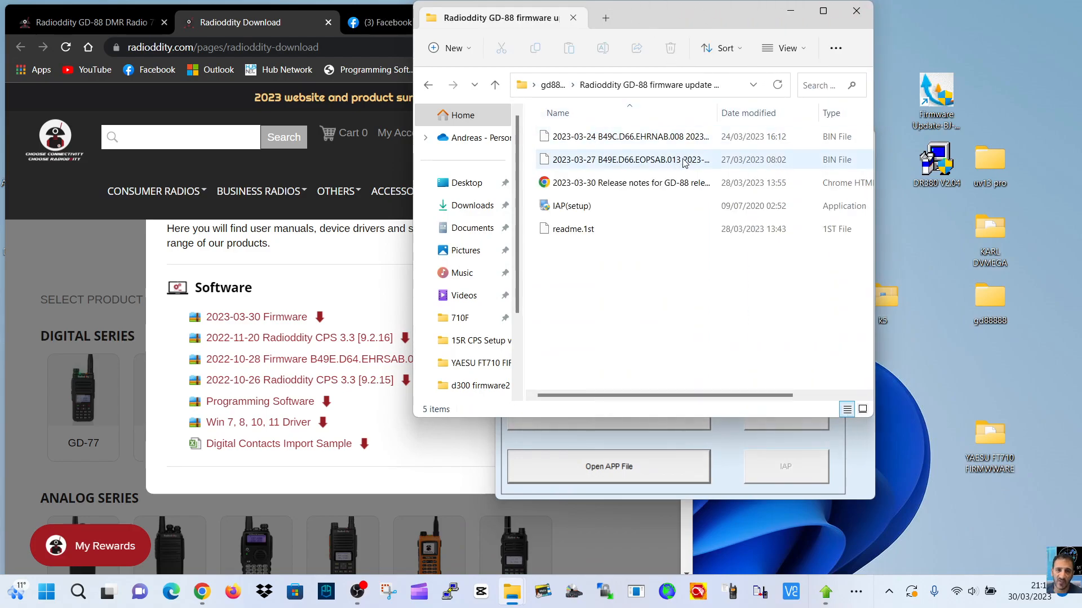
left_click(627, 137)
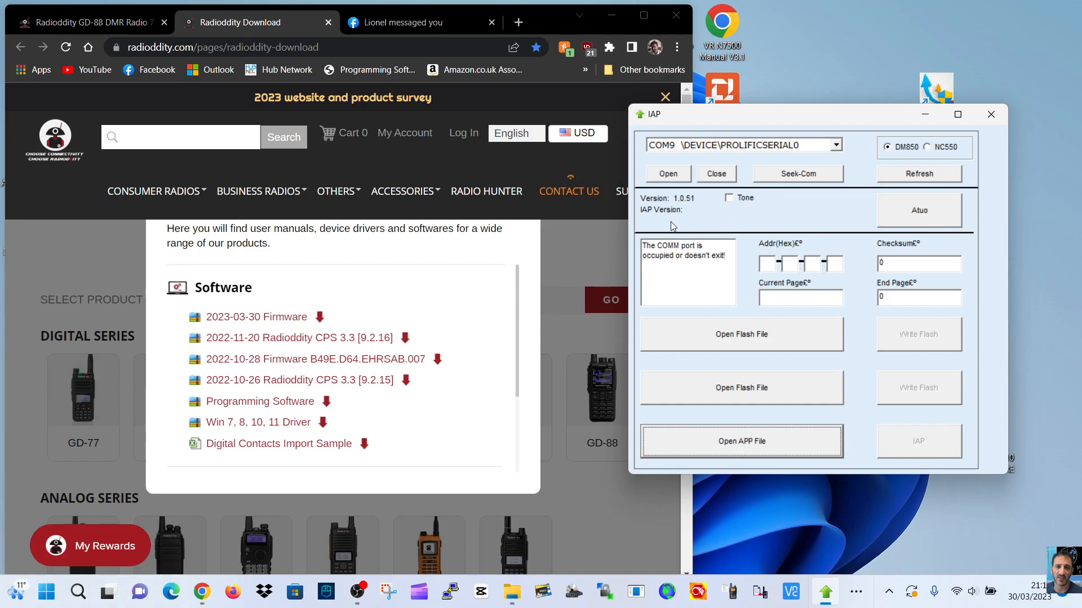
Step: Bring the IAP window forward and launch the Open APP File chooser
left_click(90, 22)
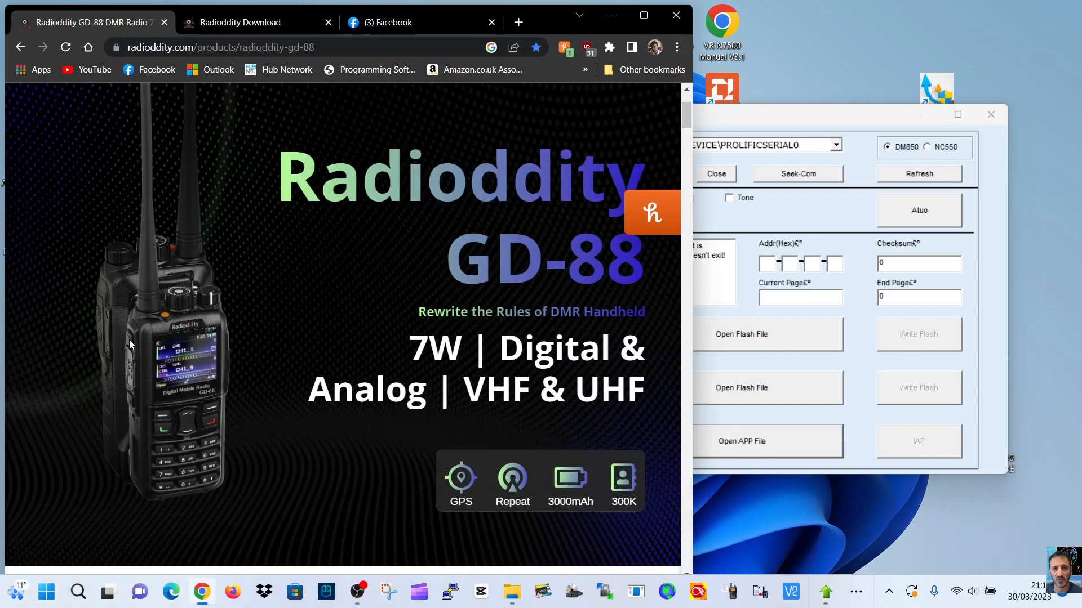
mouse_move(219, 307)
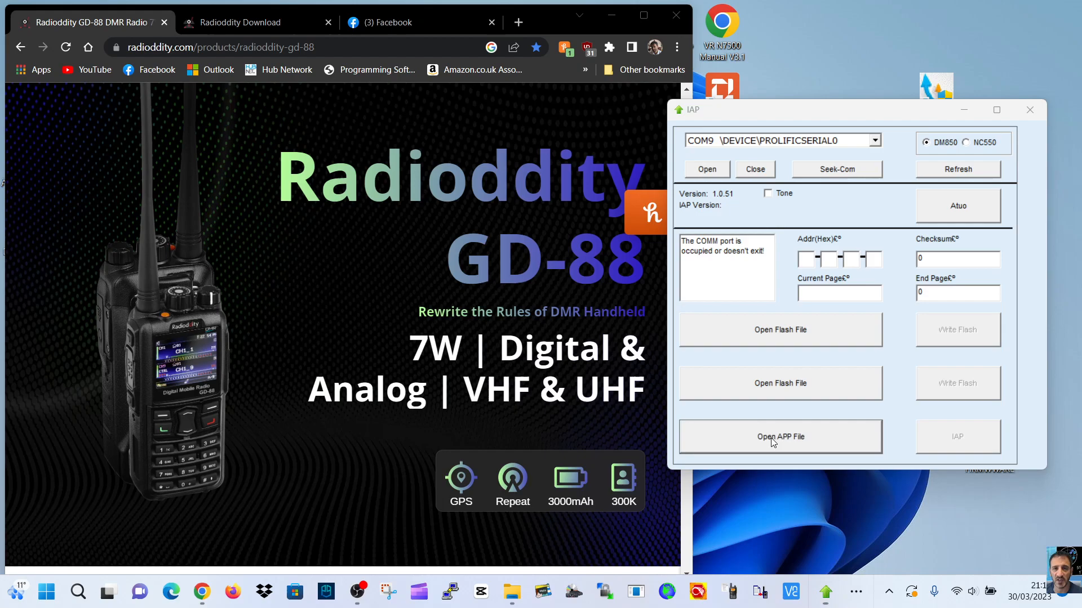
left_click(780, 437)
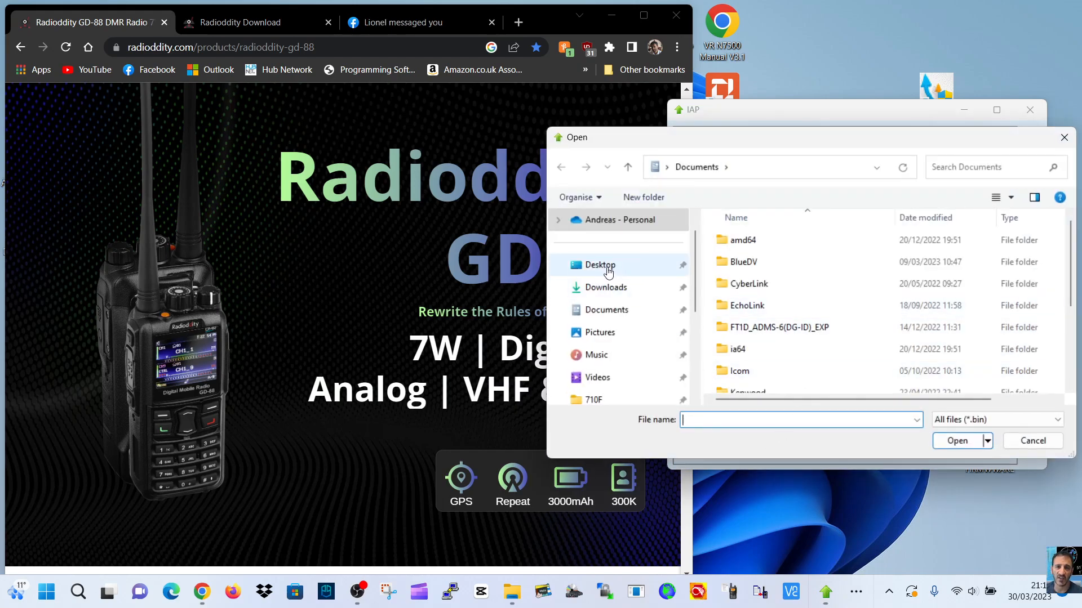
Step: Browse to Desktop > gd88888 and load the B49E.D66.EOPSAB.013 A-band BIN (End Page 395)
scroll("down", 3)
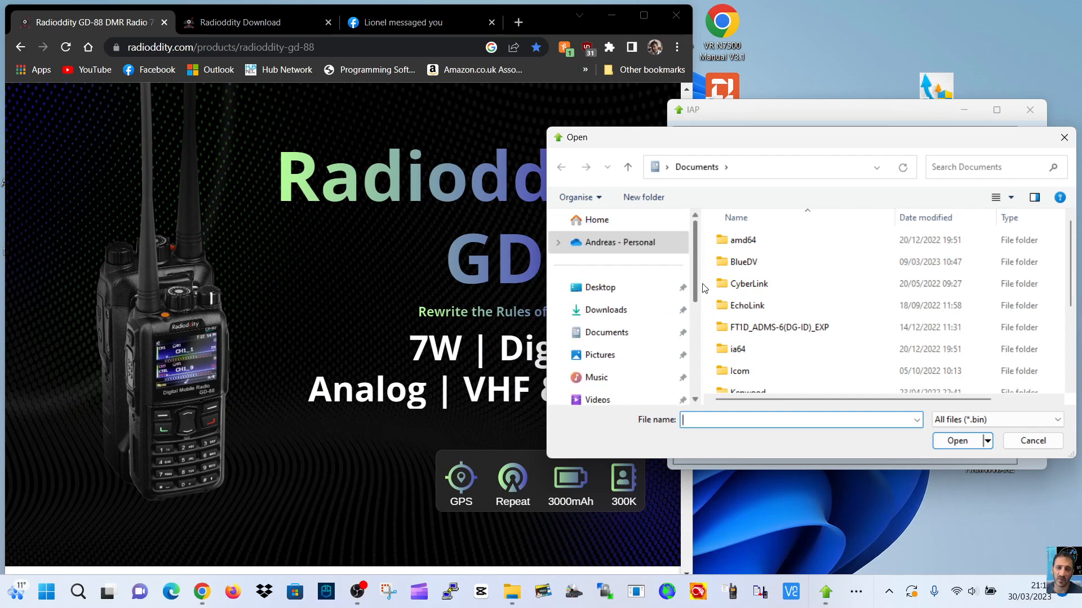
left_click(600, 286)
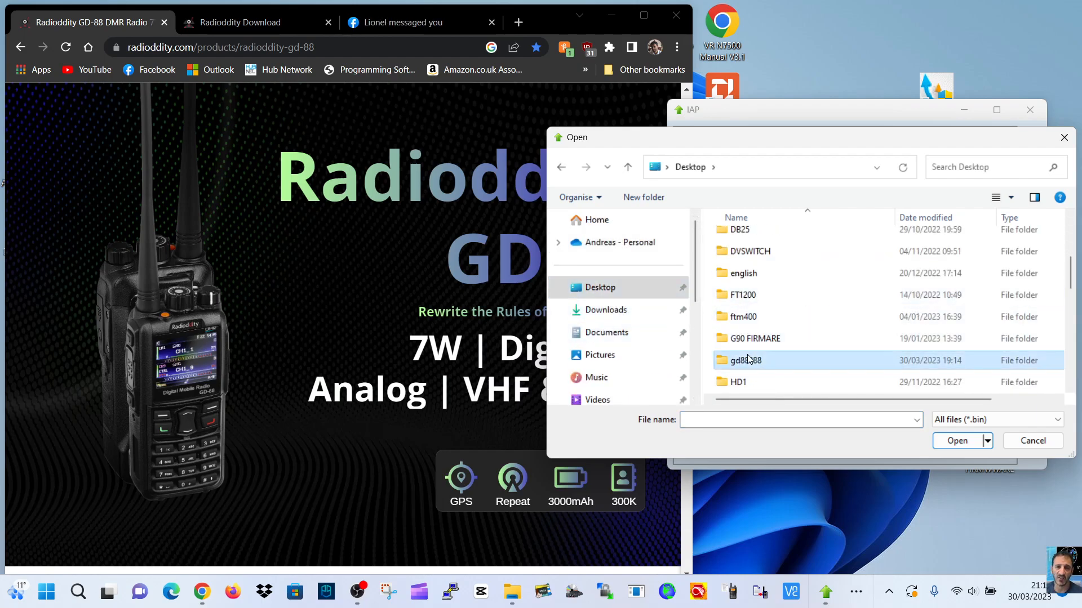
double_click(743, 360)
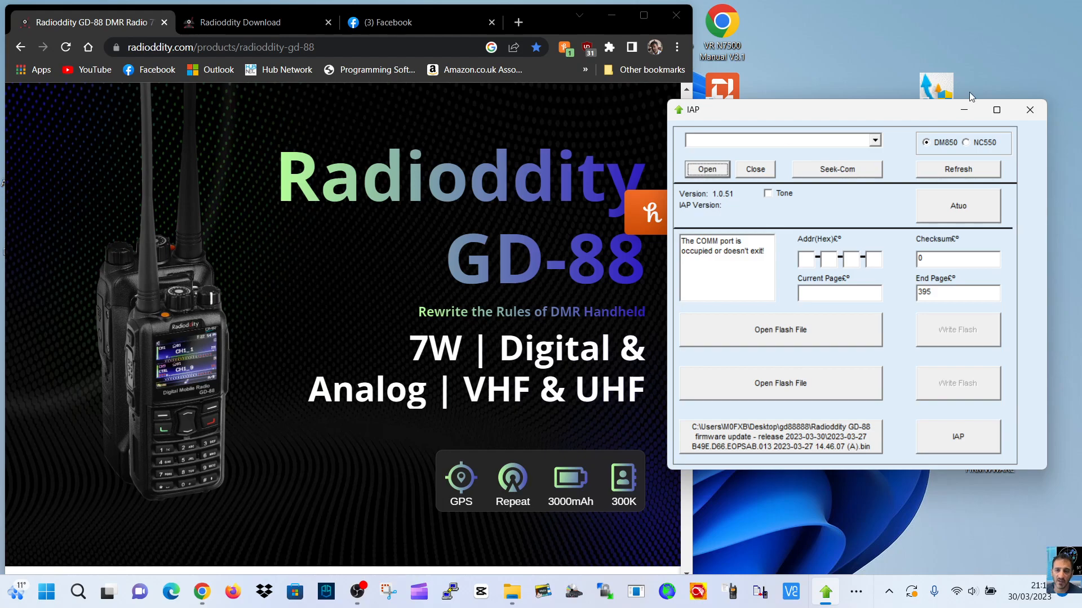
Step: Relaunch IAP and load the B49C.D66.EHRNAB.008 B-band BIN as the application file (End Page 192)
left_click(1029, 110)
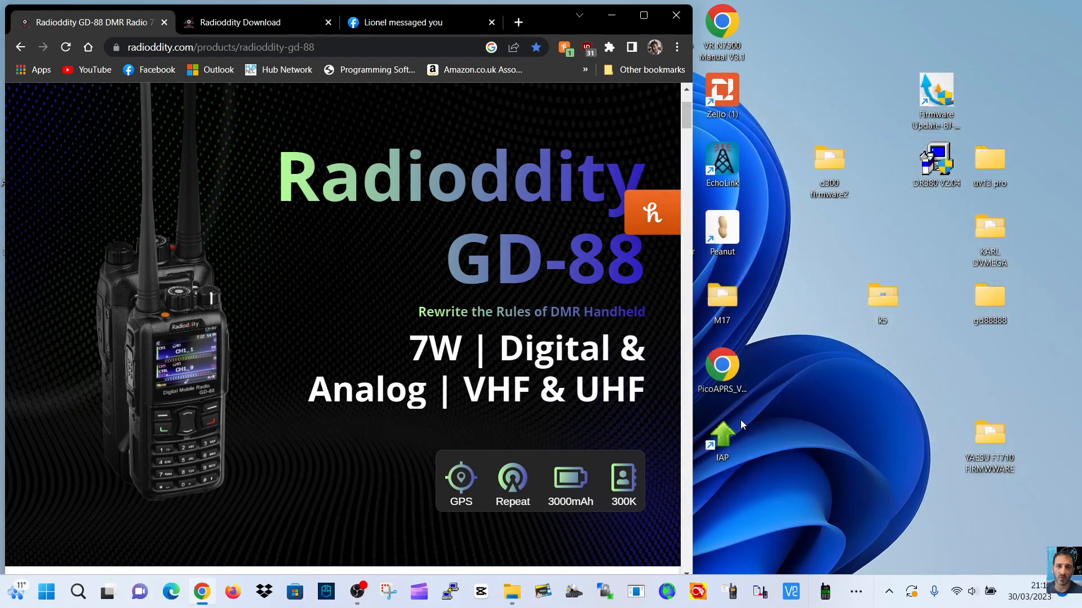
double_click(721, 431)
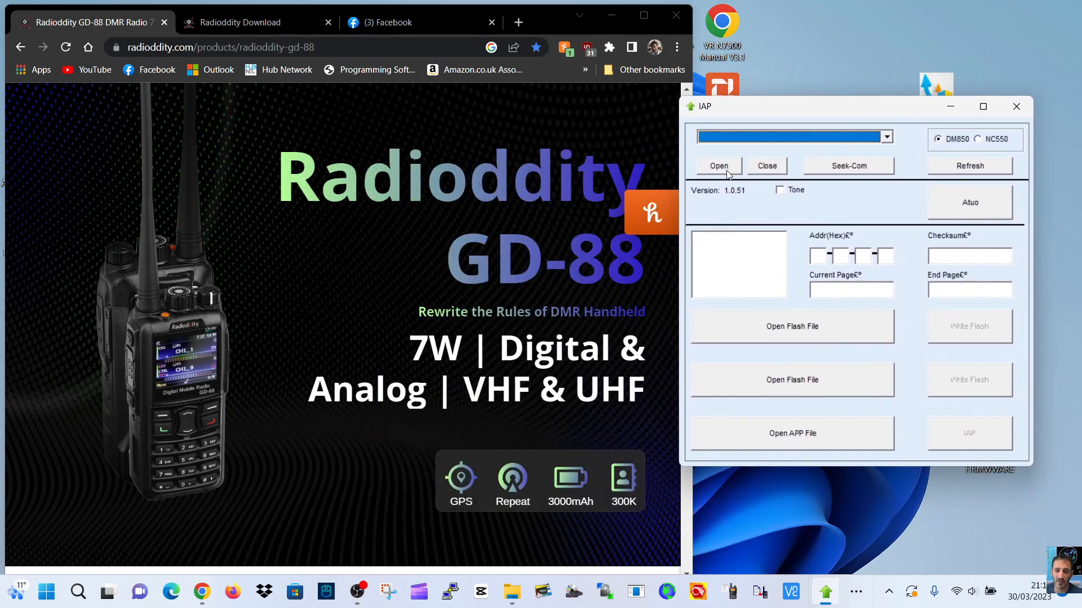
left_click(717, 166)
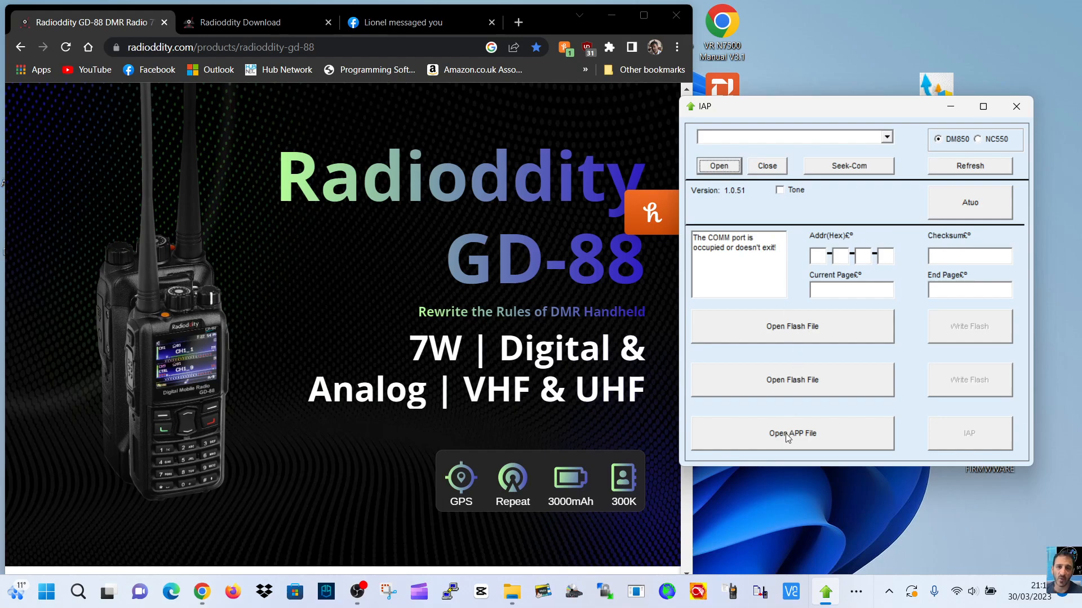
left_click(791, 433)
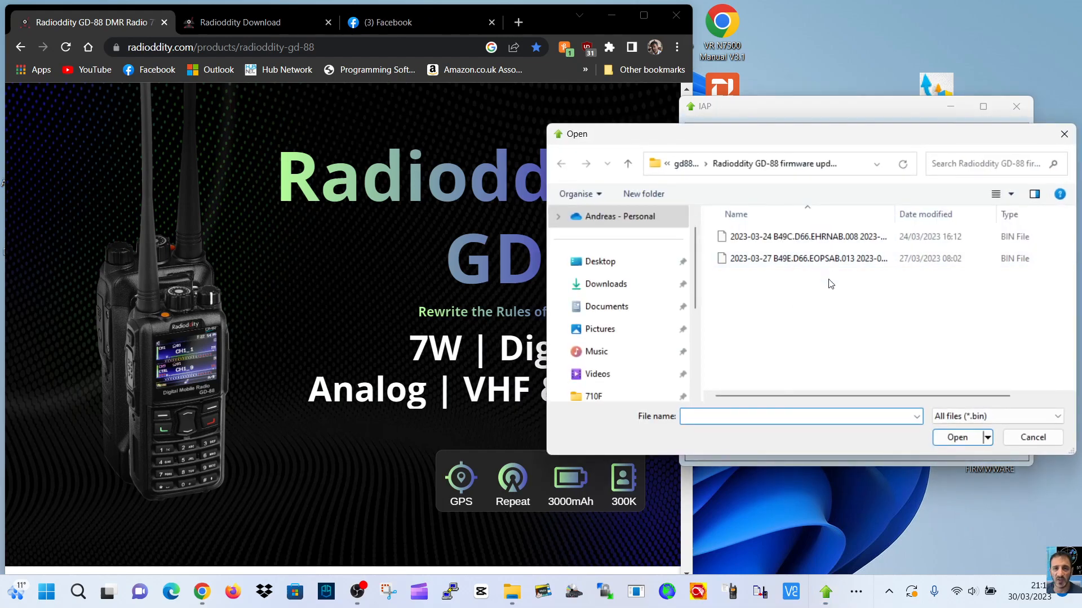
left_click(804, 236)
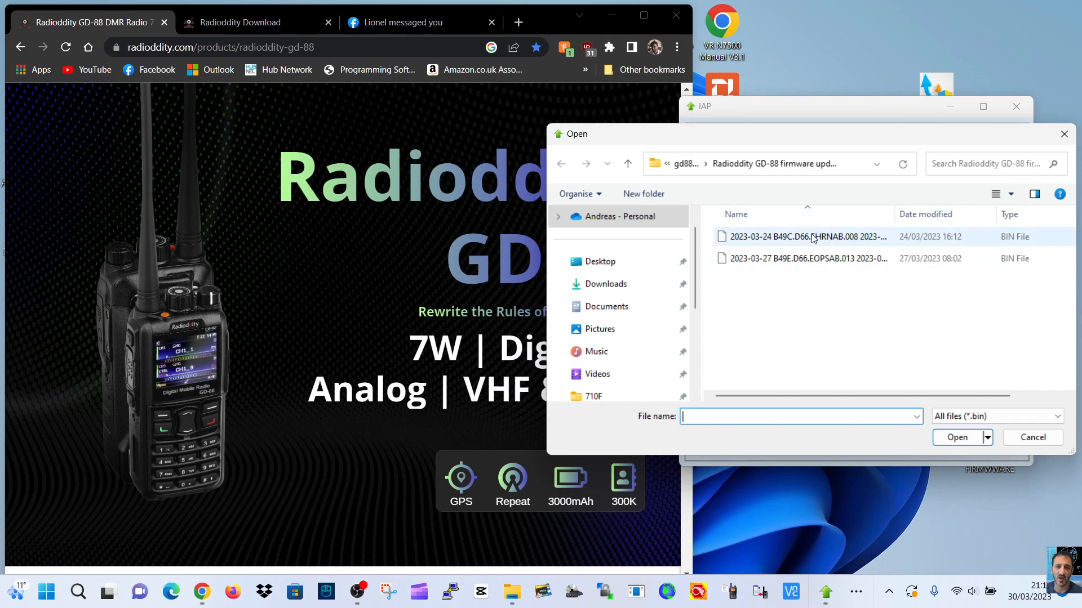
left_click(955, 437)
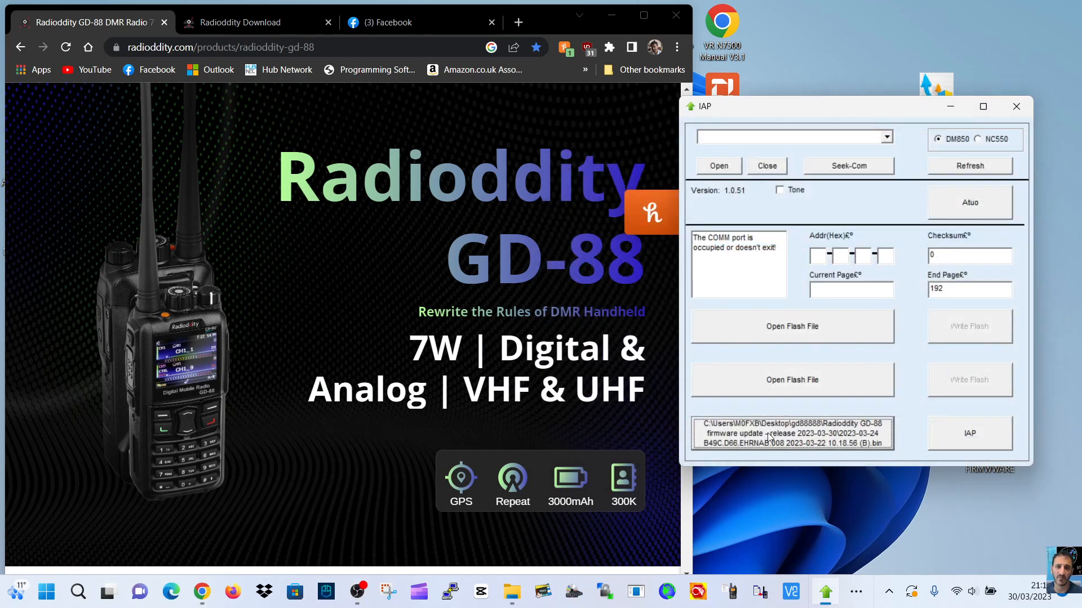
Step: Start IAP flashing of the B49C B-band firmware and dismiss the Honey tips popup
left_click(968, 433)
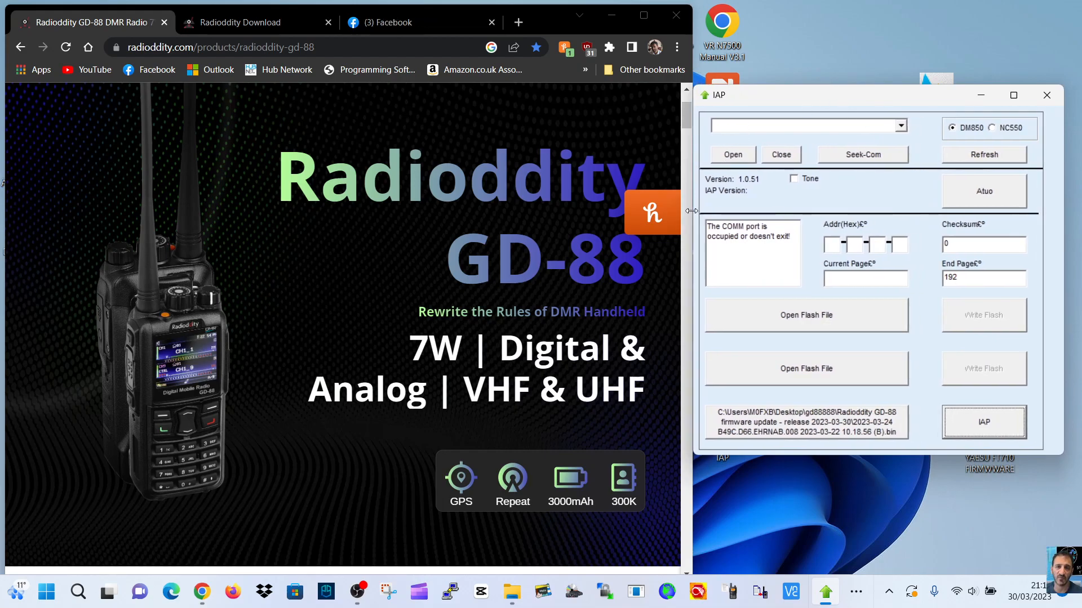
left_click(651, 212)
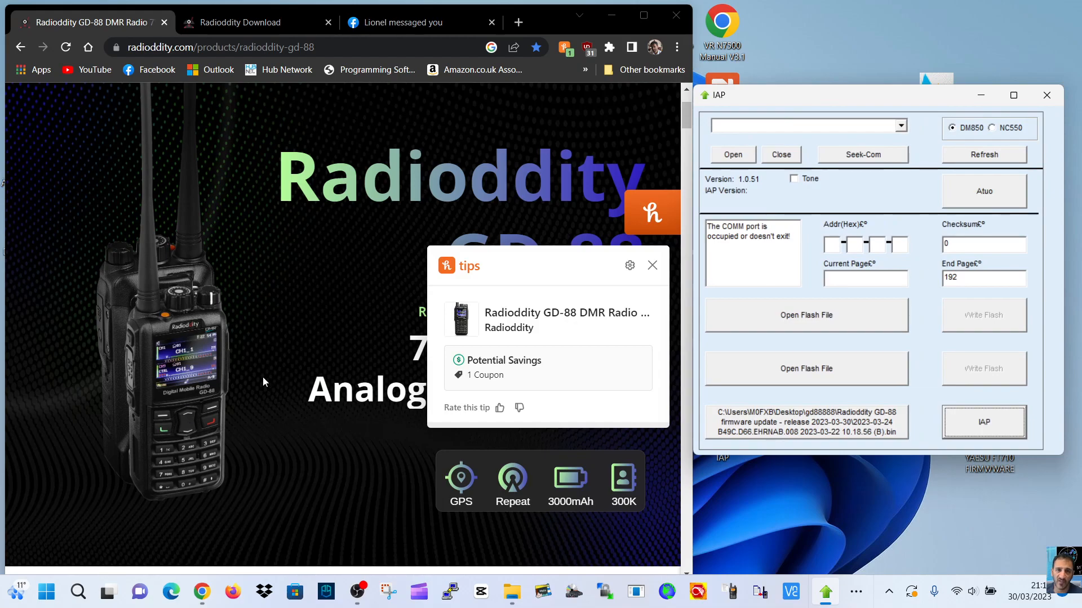
left_click(651, 265)
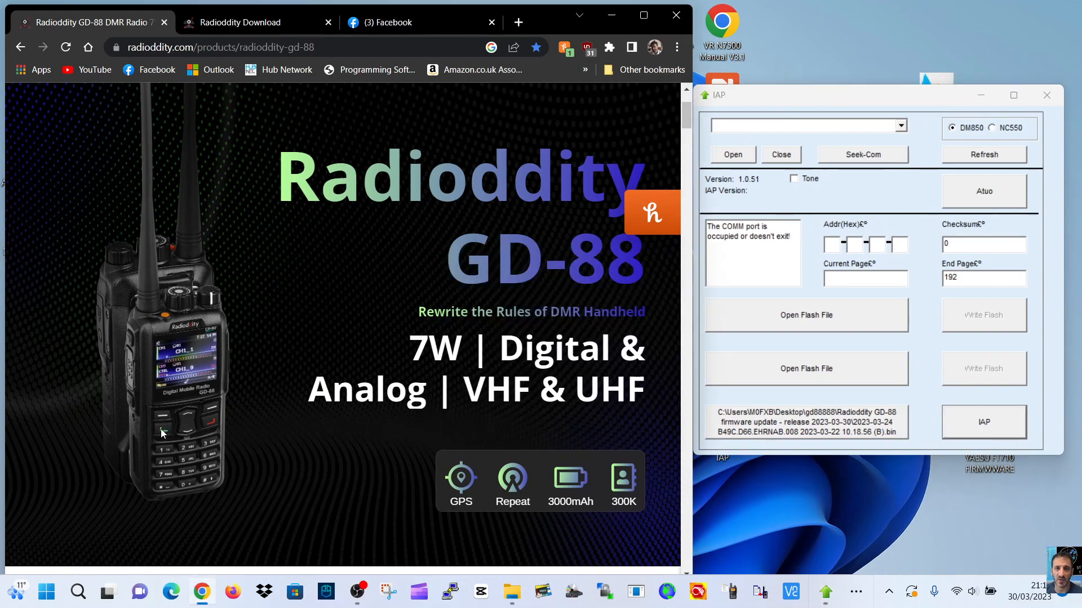